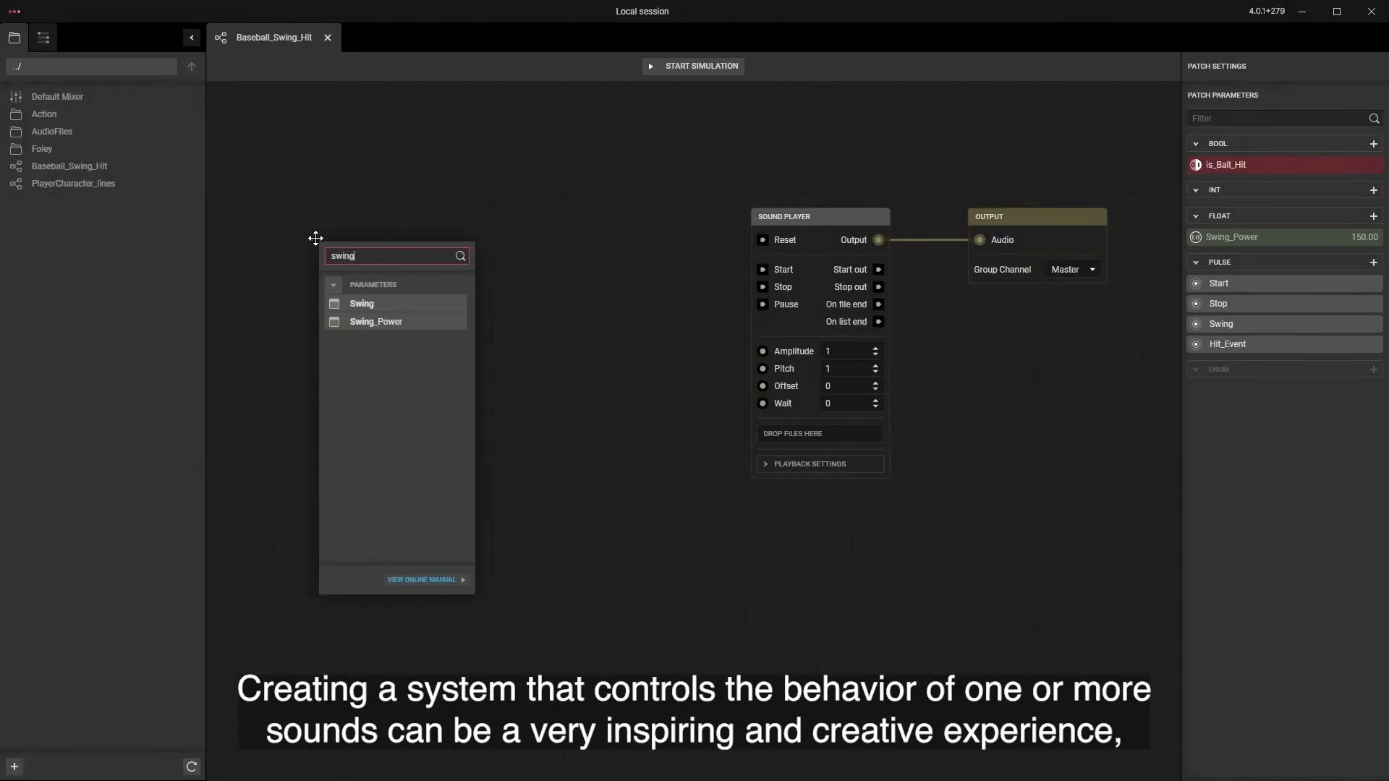
# Step: Place the Swing parameter node in the Baseball_Swing_Hit patch
pyautogui.click(361, 303)
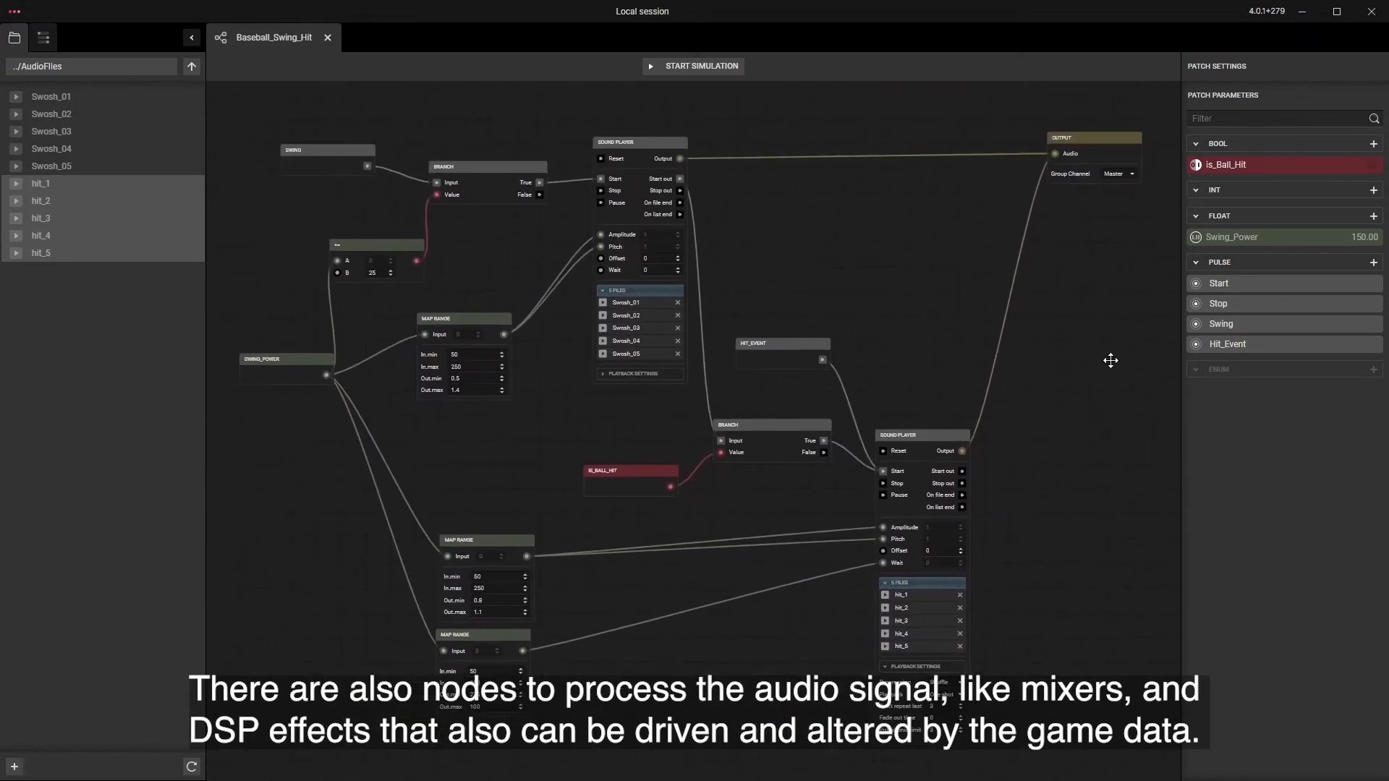
# Step: Start simulation, set Swing_Power to 250, fire the Swing pulse, then enter a new Swing_Power value
pyautogui.click(693, 66)
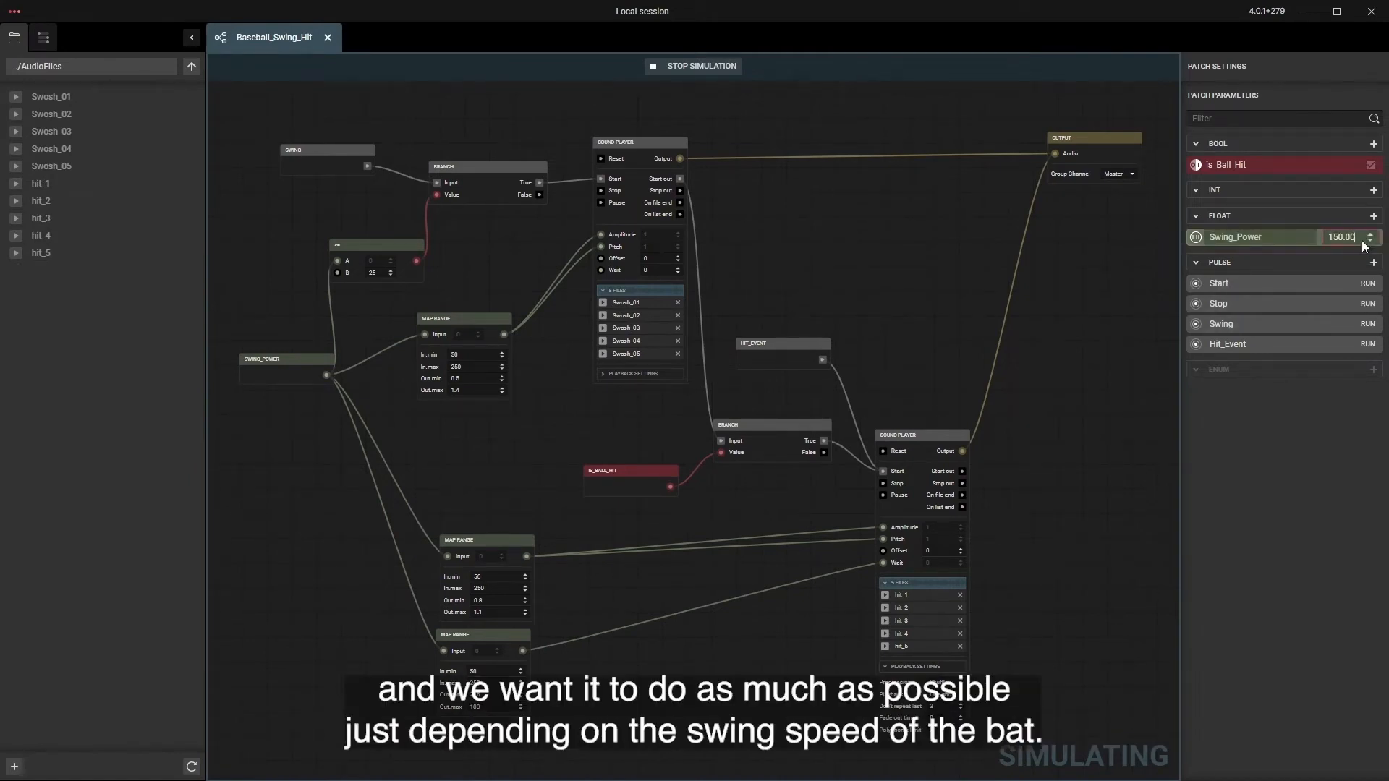
pyautogui.write('250')
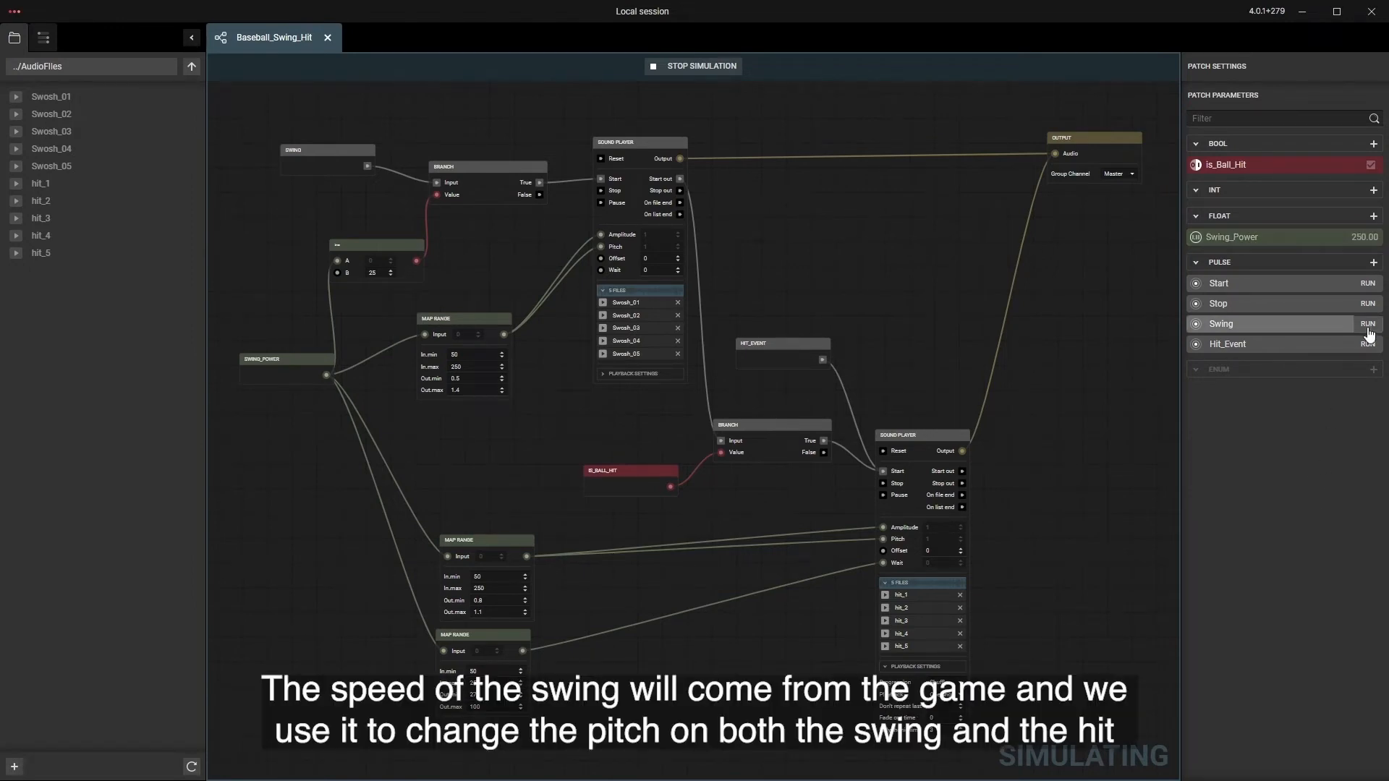
pyautogui.click(1340, 237)
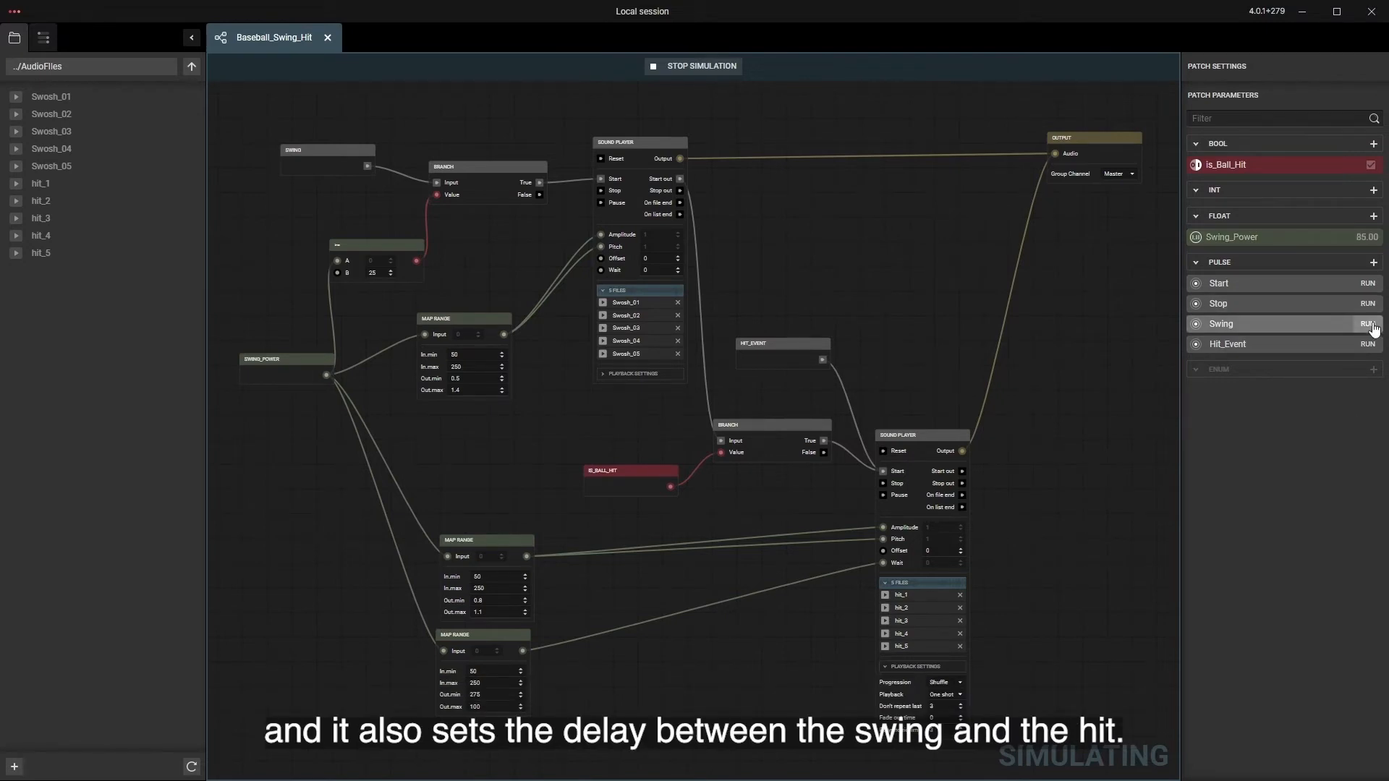
pyautogui.click(1346, 236)
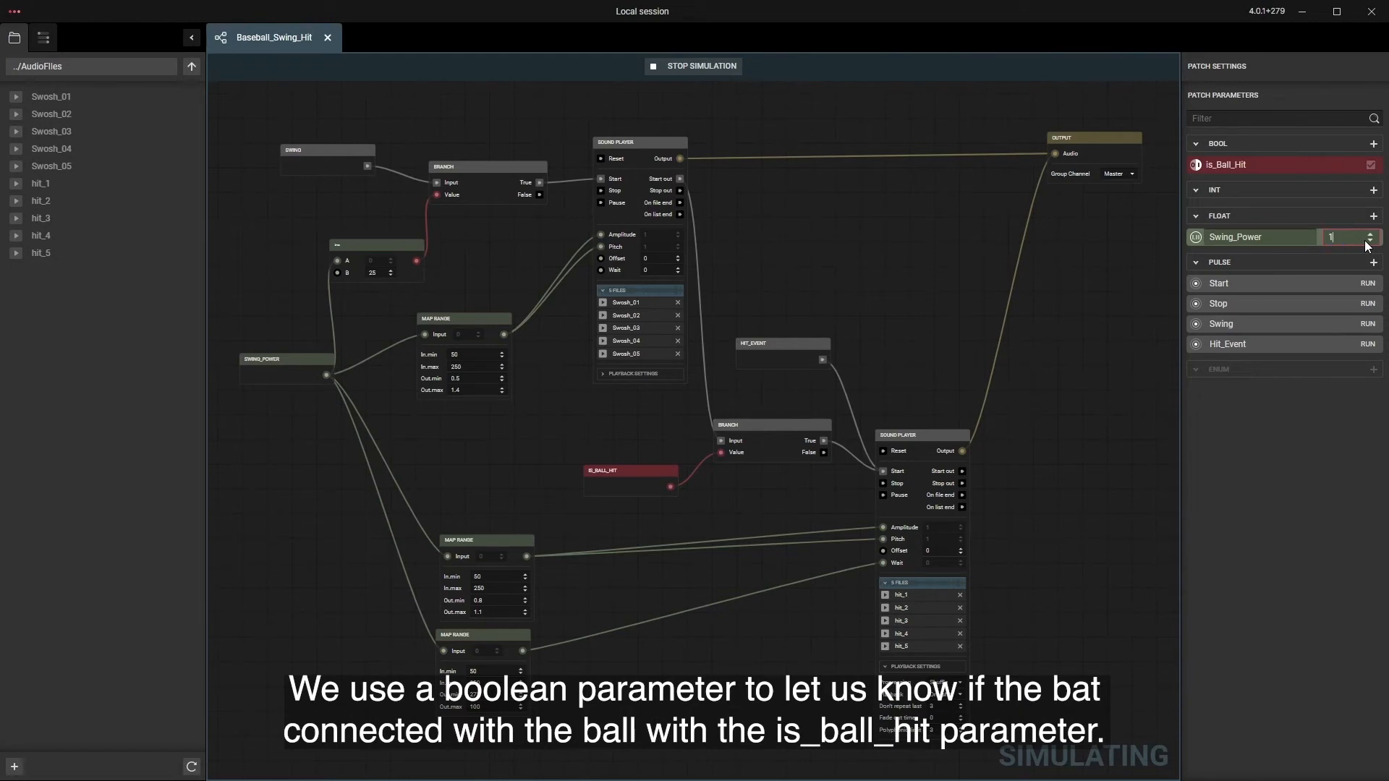